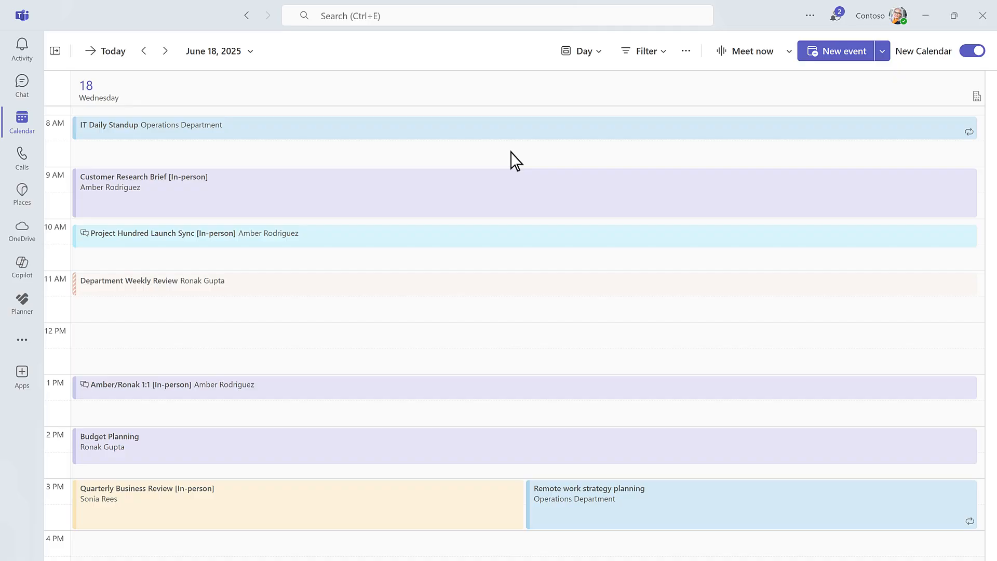
Switch the calendar view to Month, then to the June 16–20 work week
left_click(580, 51)
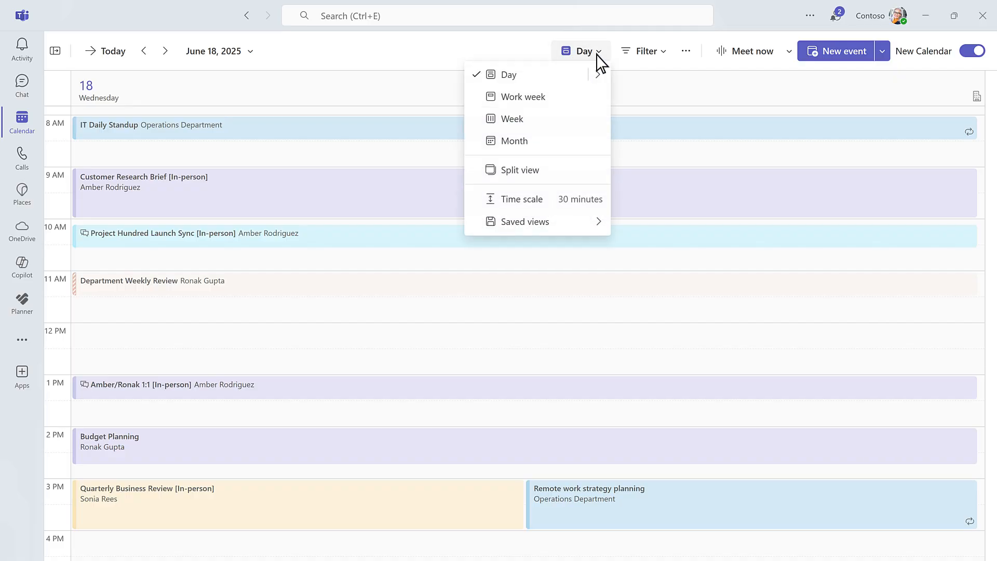
left_click(509, 140)
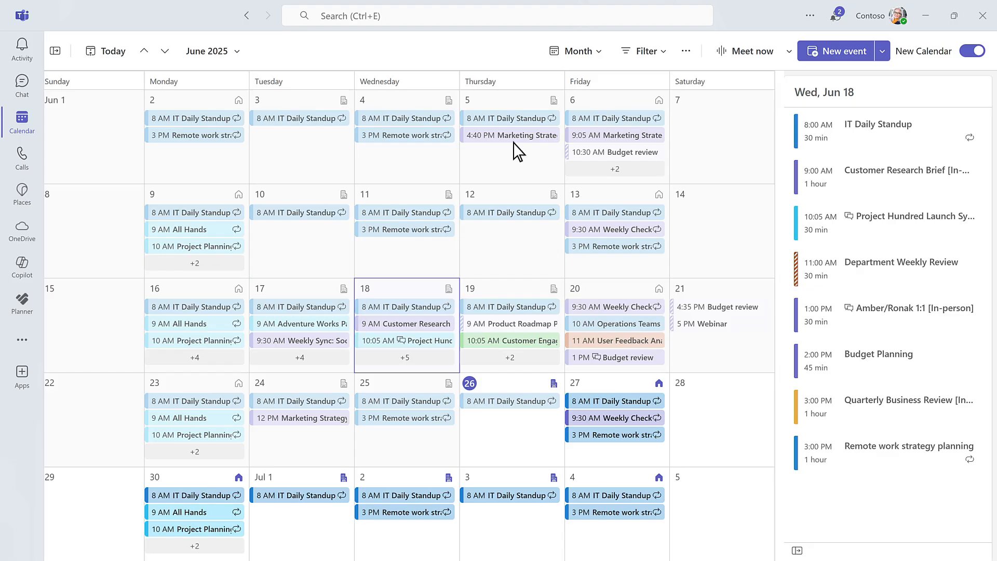
left_click(576, 51)
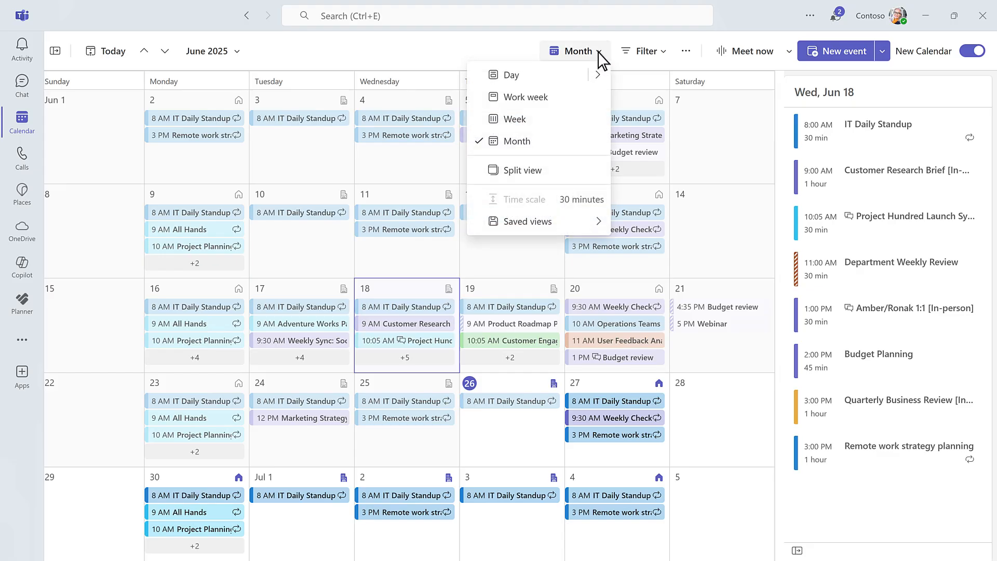
left_click(525, 96)
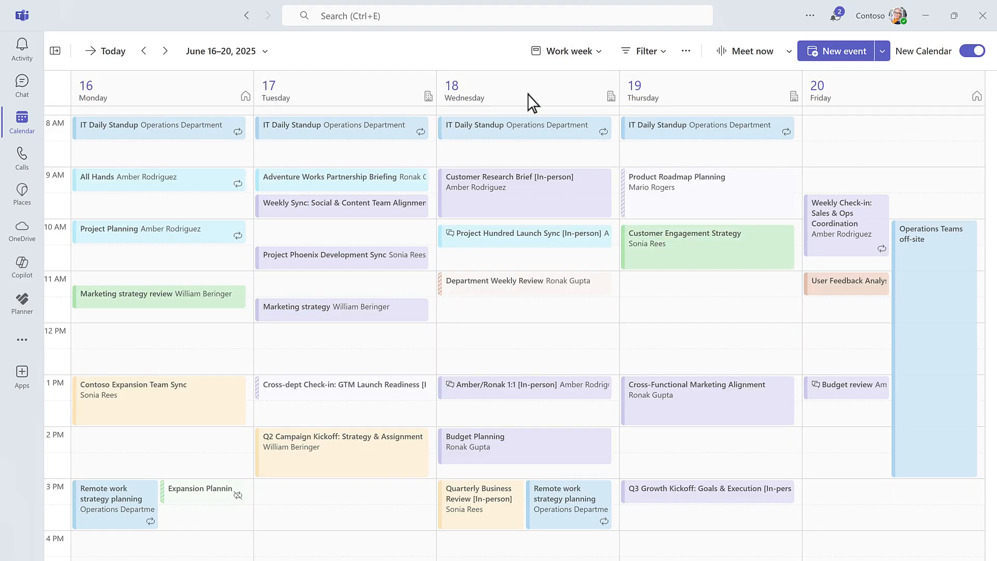
left_click(566, 51)
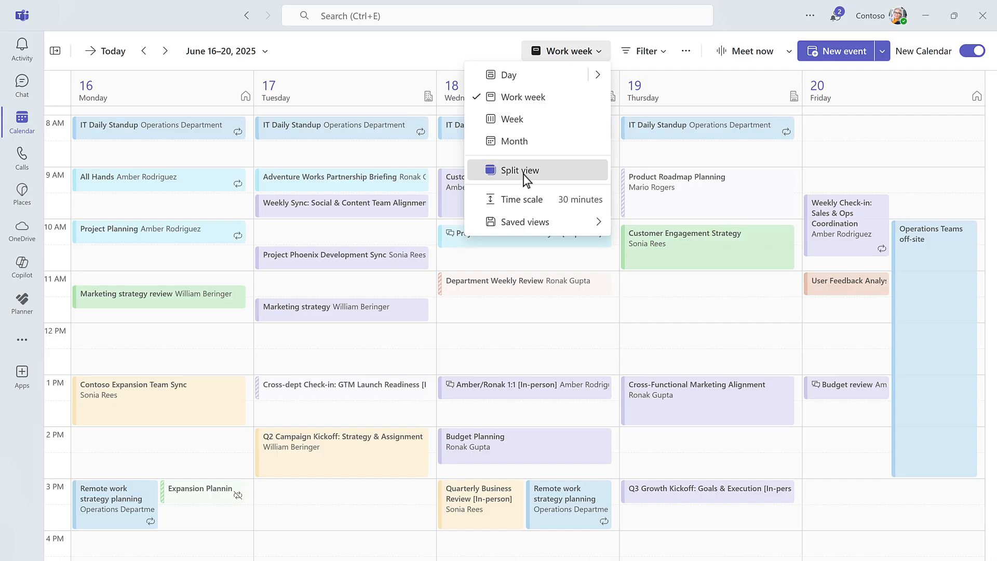
Choose Split view and filter for in-person meetings with no room requested
left_click(515, 170)
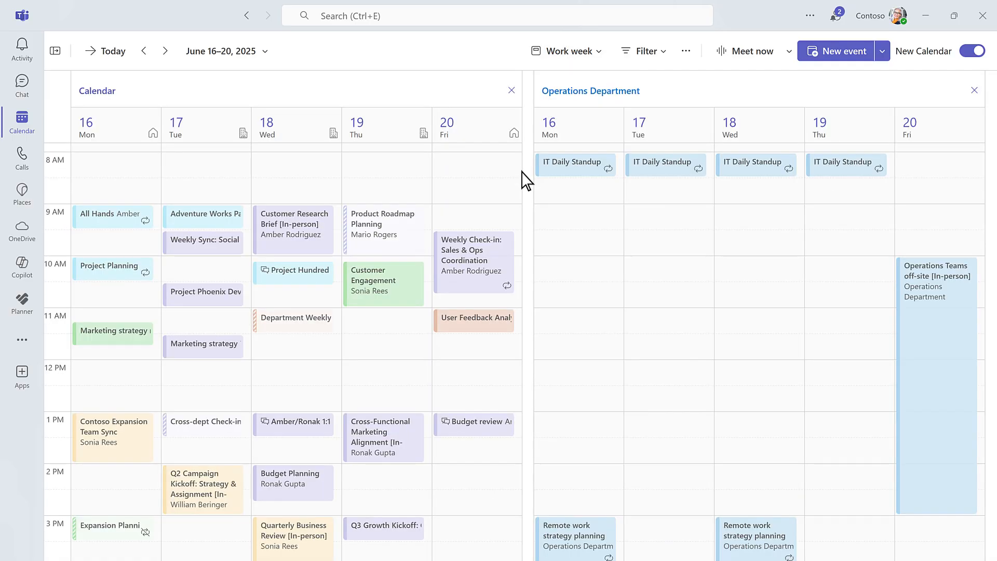
mouse_move(643, 51)
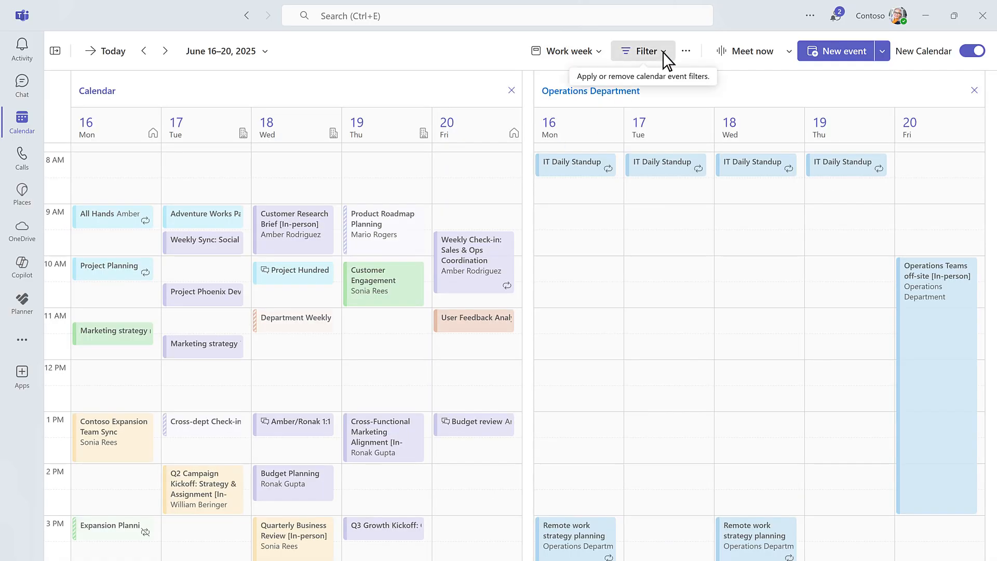
left_click(642, 51)
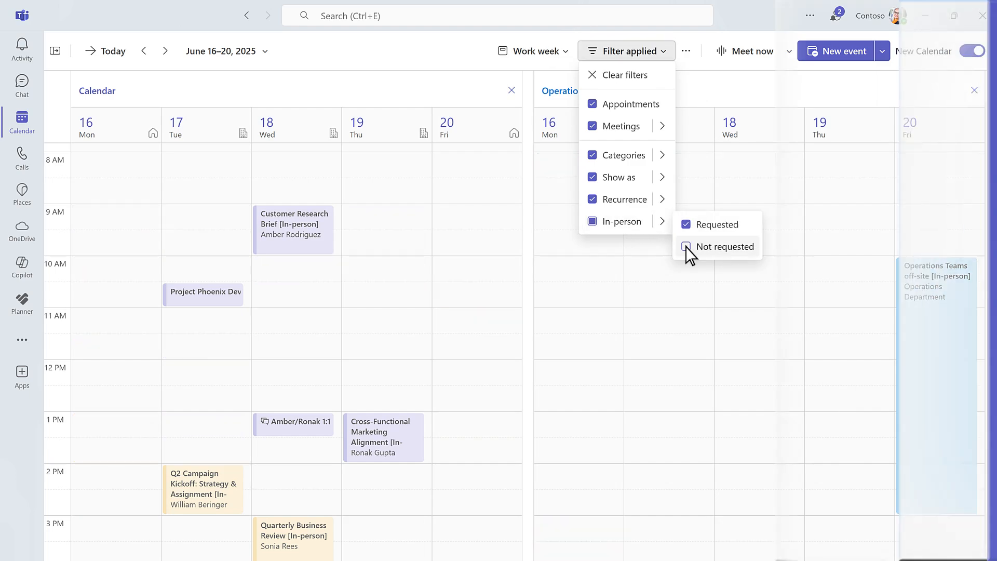
left_click(625, 74)
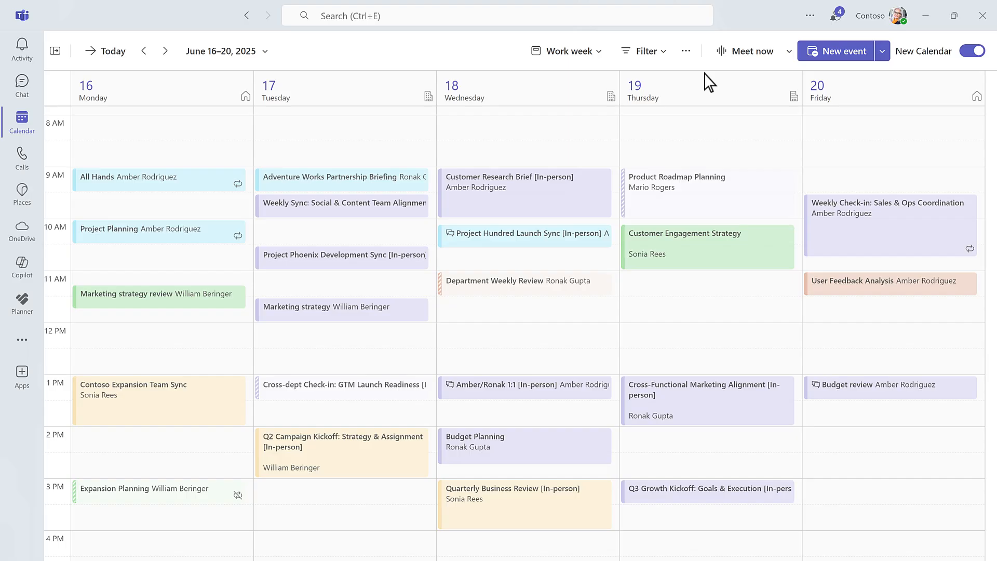
Tick Use dynamic column widths and switch on Show weather in Calendar Settings, then save
left_click(686, 51)
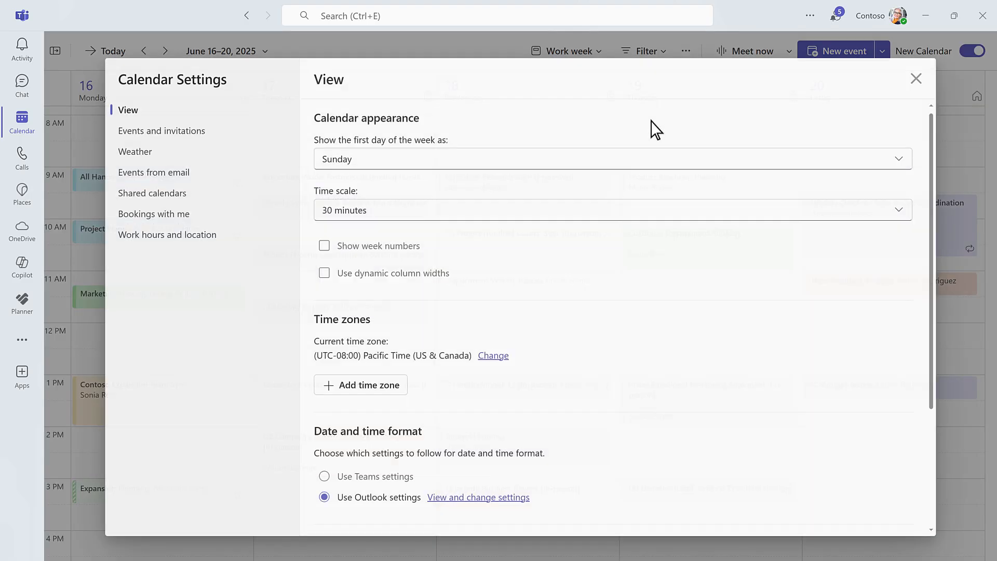
left_click(324, 273)
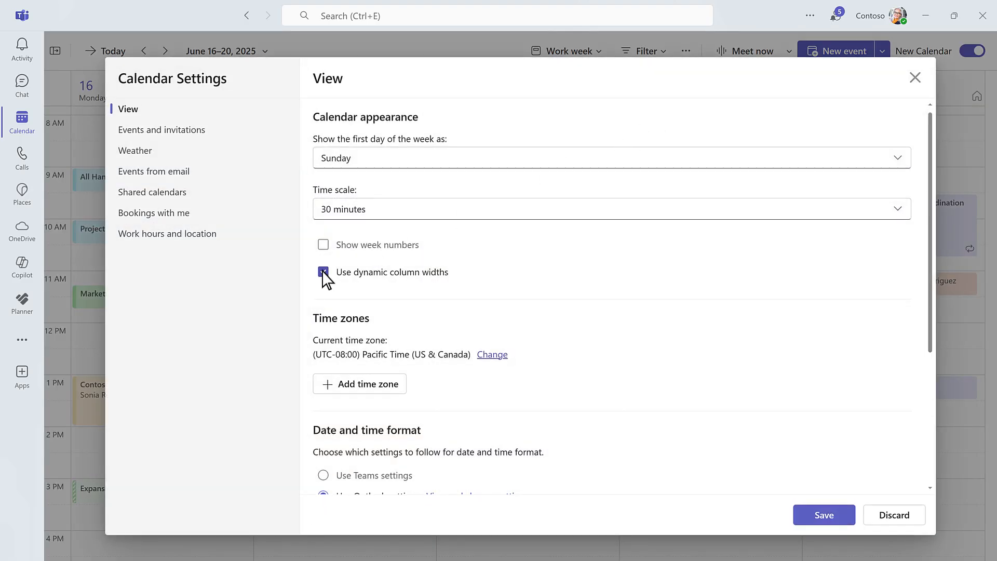
left_click(135, 150)
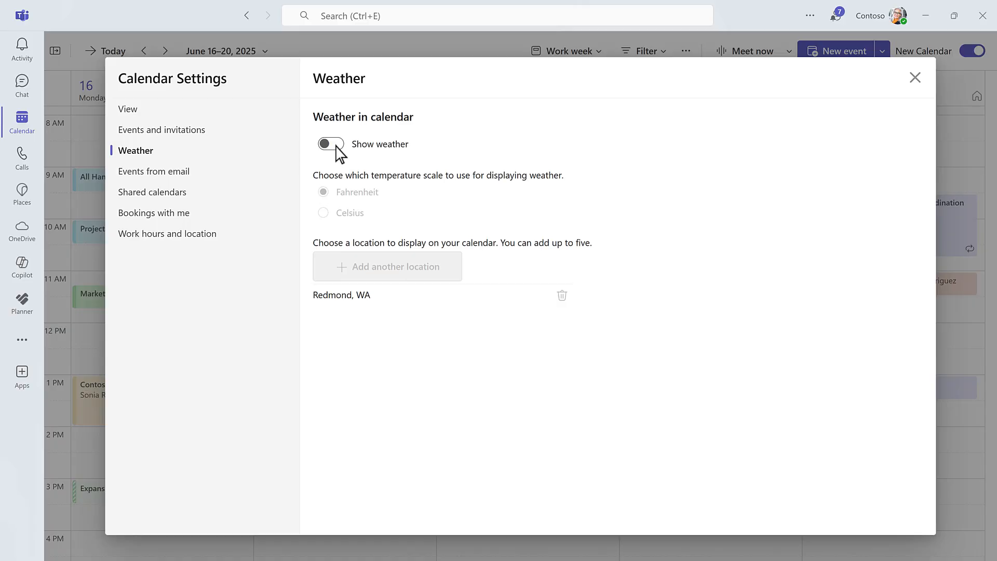
left_click(330, 143)
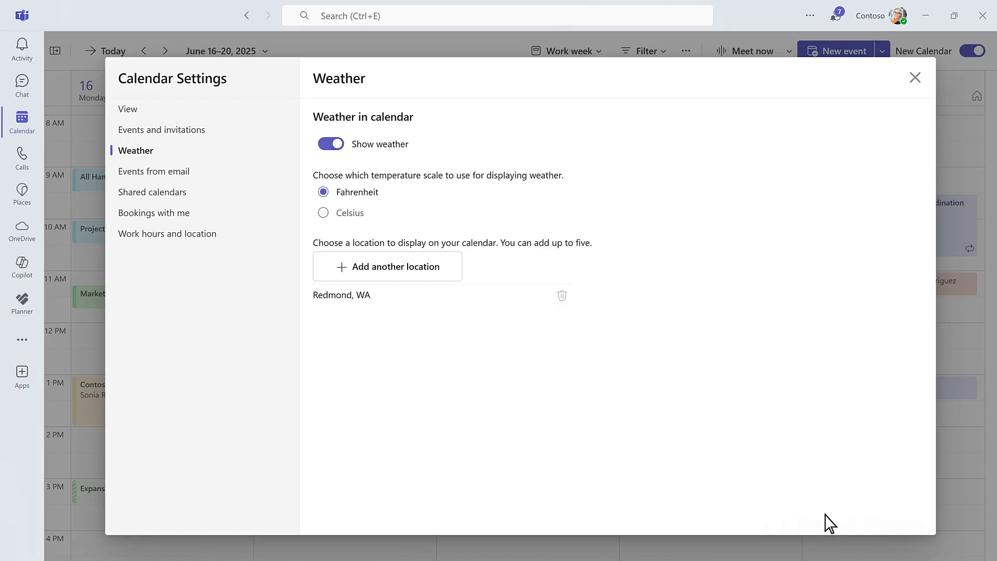
left_click(914, 78)
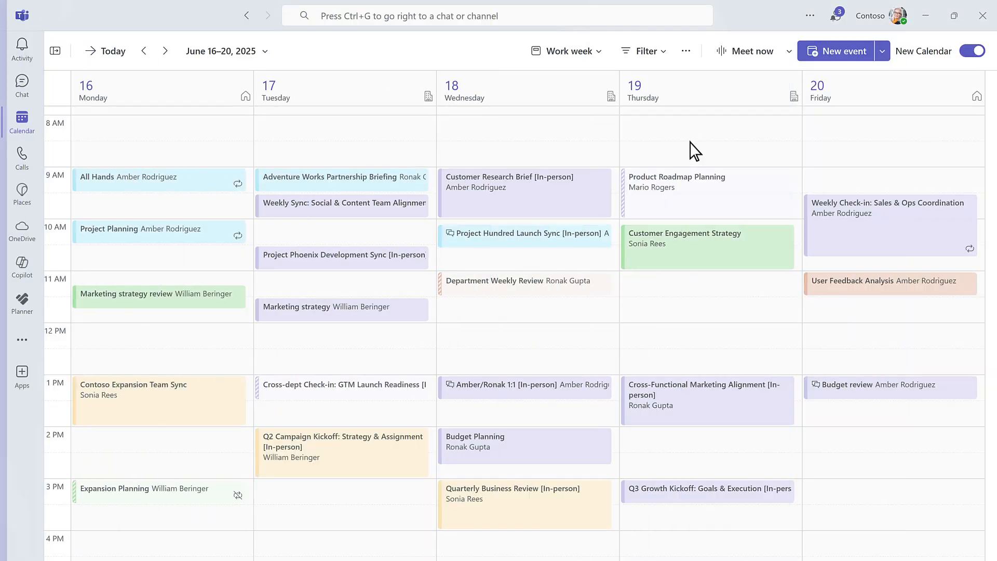
Open View all templates from the New event dropdown, then close the template chooser
left_click(882, 51)
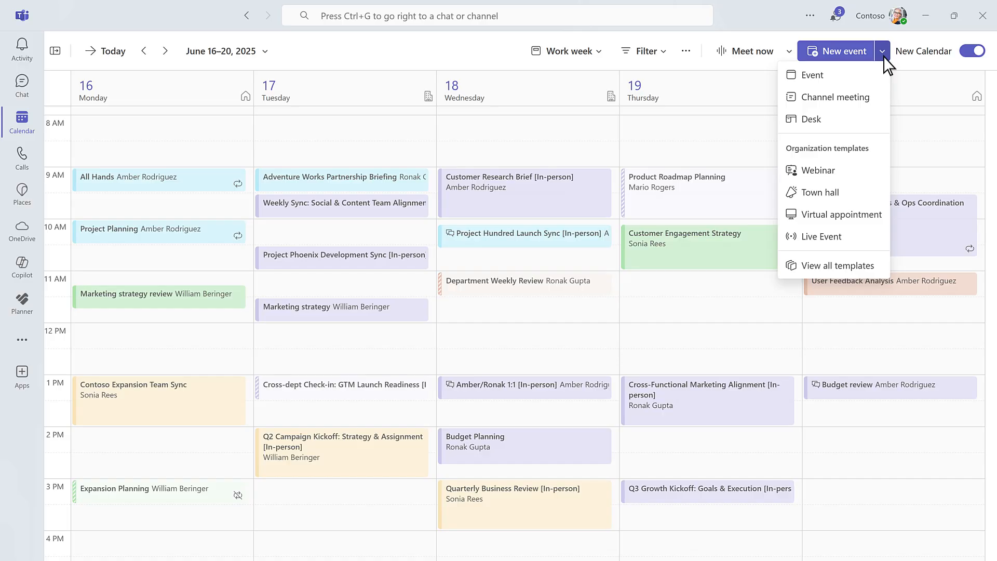
left_click(838, 265)
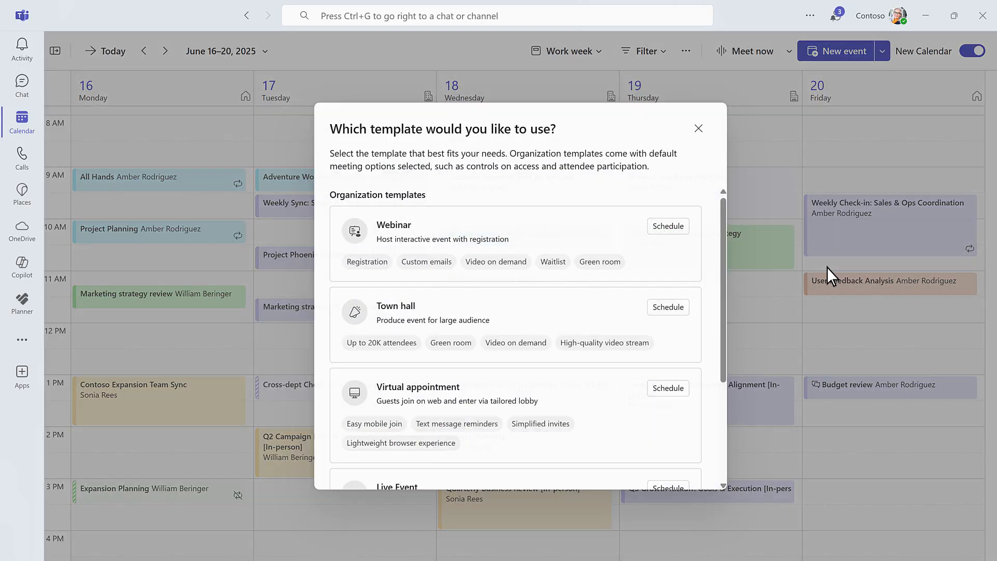
left_click(698, 128)
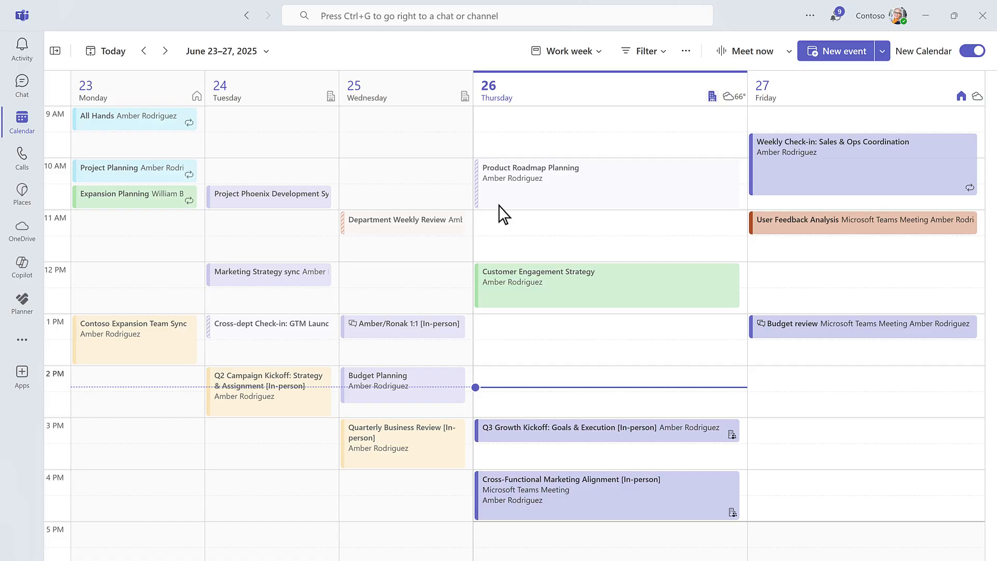
Open the Thursday 26 work plan card from the building icon in its column header
left_click(711, 97)
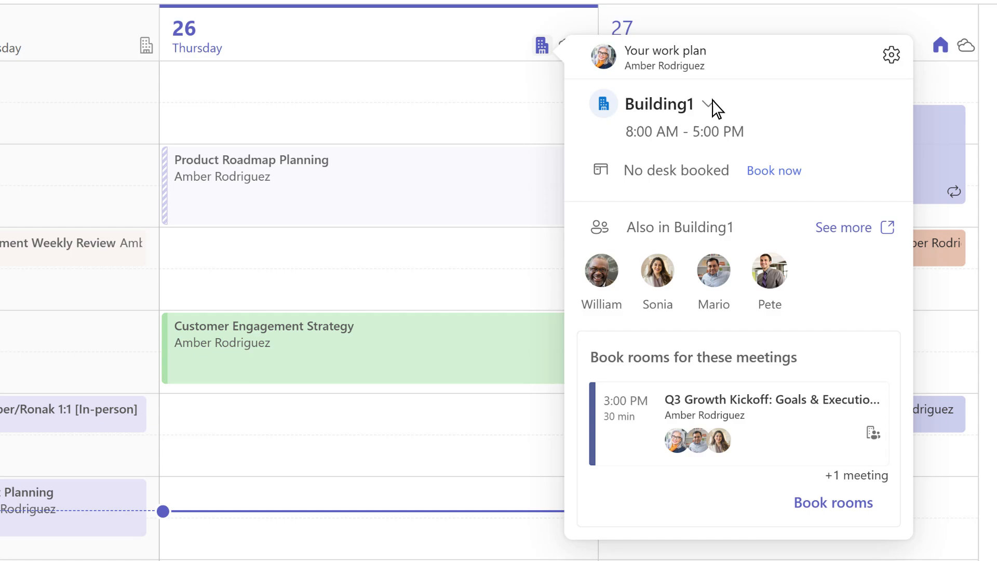
mouse_move(833, 502)
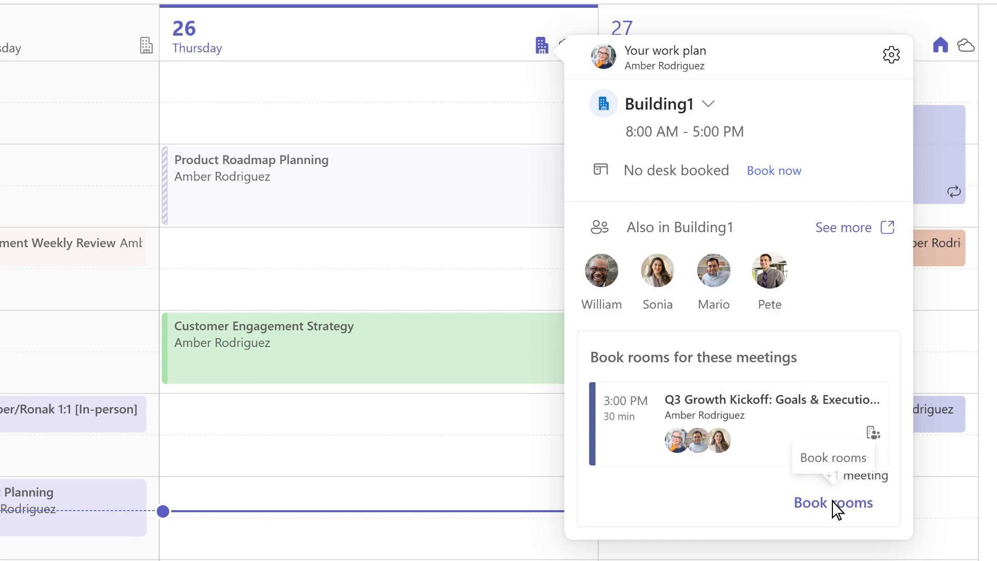
Book Conf Room Crystal and Conf Room Stevens (for Cross-Functional Marketing Alignment), selecting both meetings
left_click(833, 502)
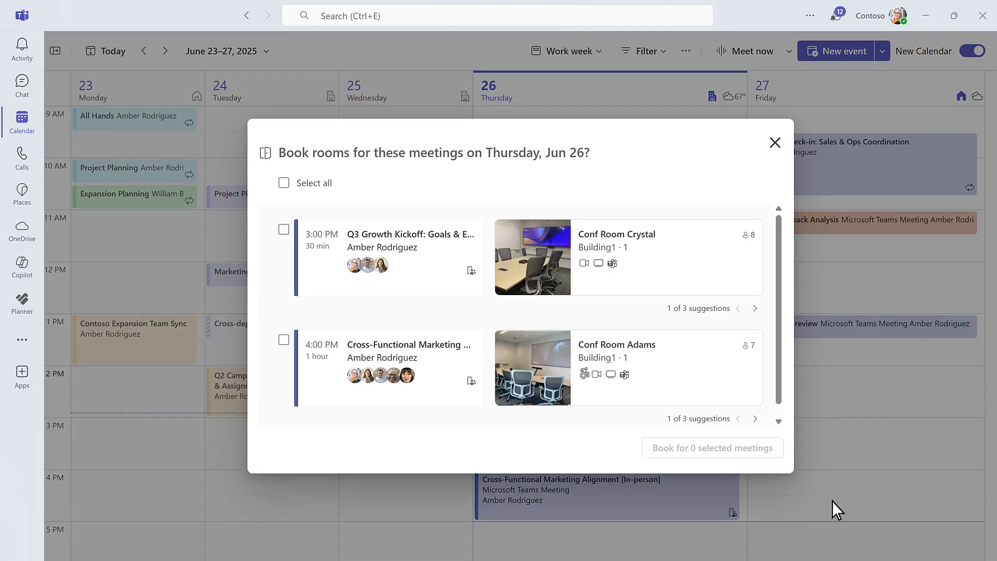
left_click(755, 418)
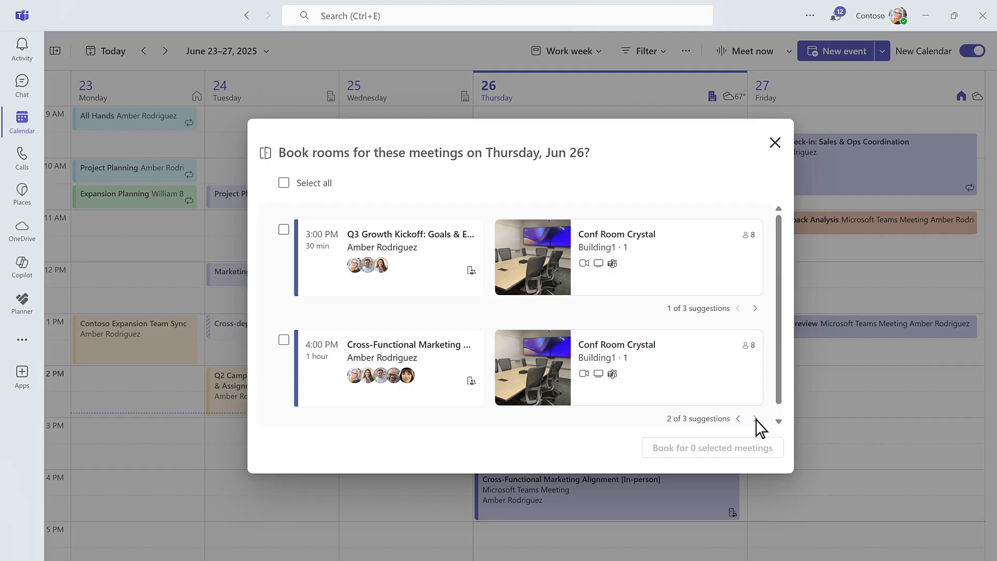
left_click(755, 419)
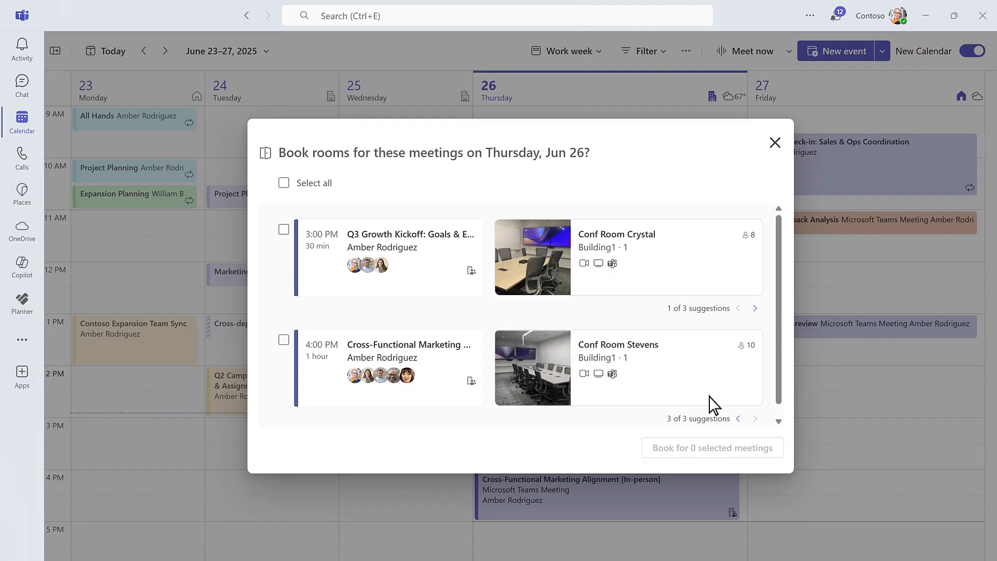
left_click(283, 182)
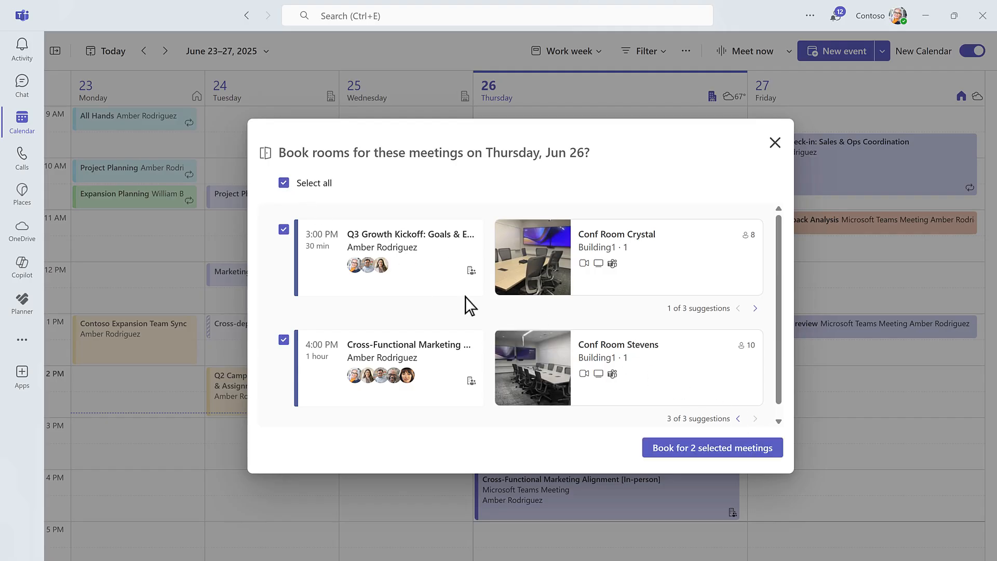
left_click(712, 447)
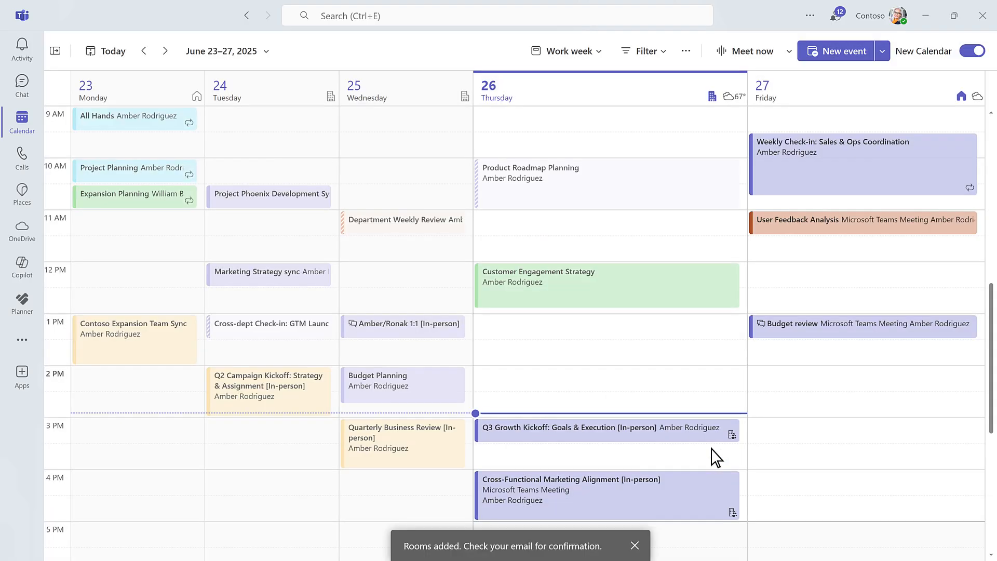